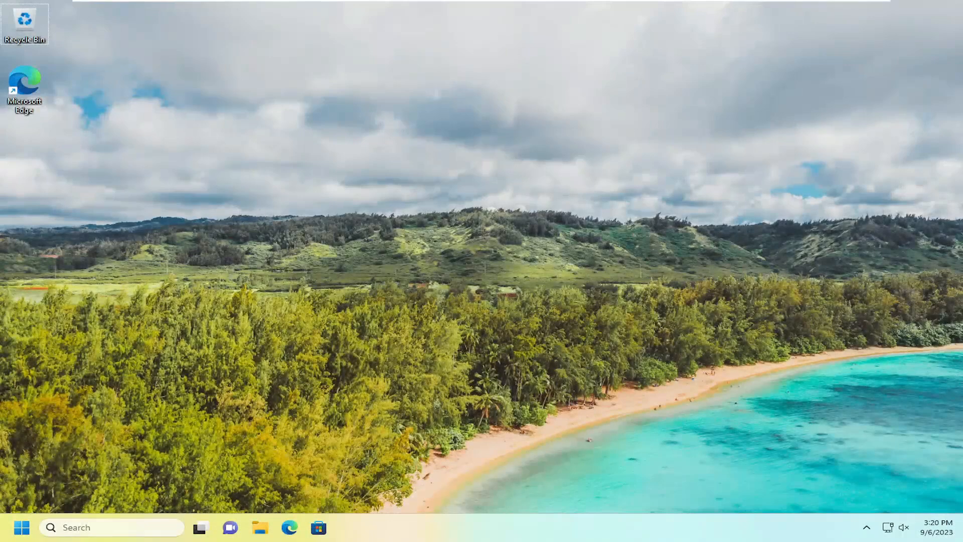
{"action": "mouse_move", "coordinate": [266, 430]}
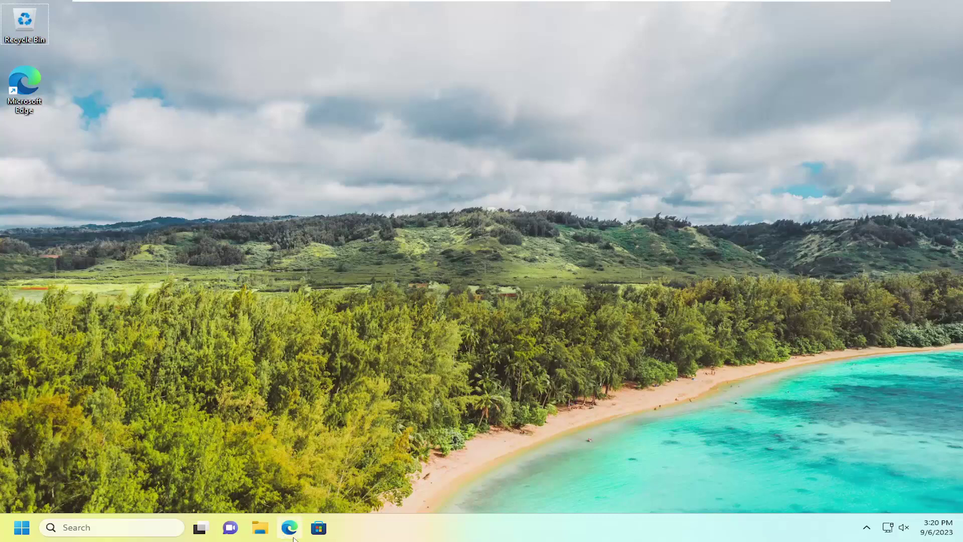
Launch Microsoft Edge from the taskbar so it shows the Google homepage
{"action": "left_click", "coordinate": [289, 527]}
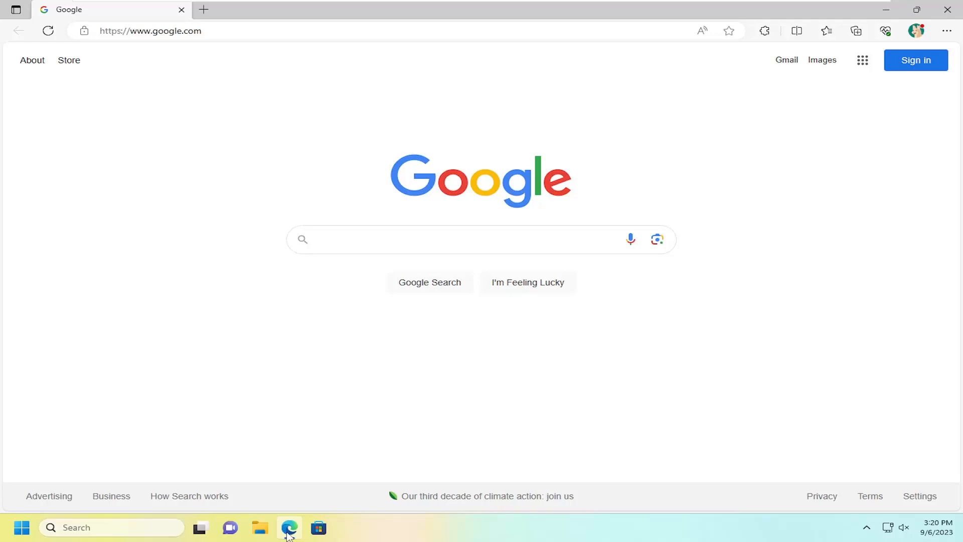
{"action": "mouse_move", "coordinate": [330, 282]}
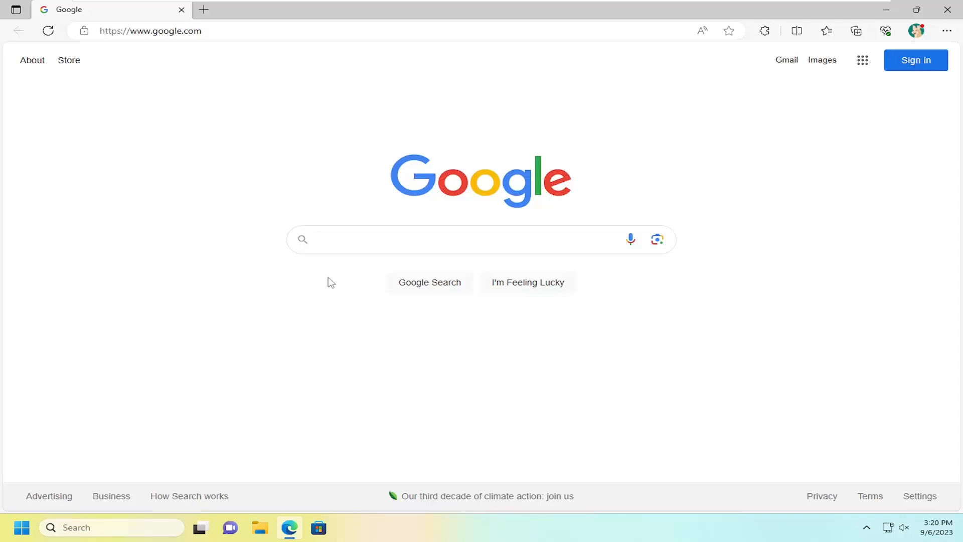
{"action": "mouse_move", "coordinate": [203, 10]}
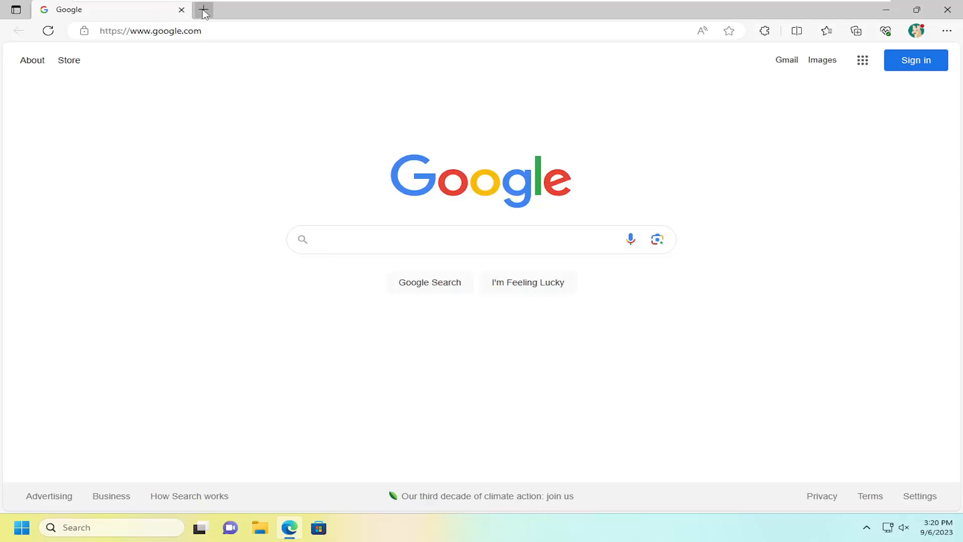
{"action": "mouse_move", "coordinate": [195, 13]}
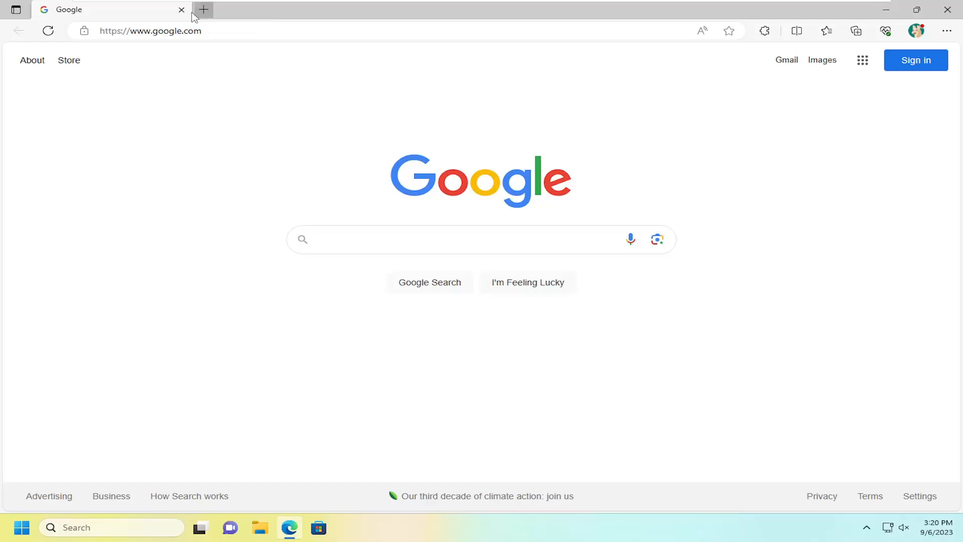
{"action": "mouse_move", "coordinate": [149, 20]}
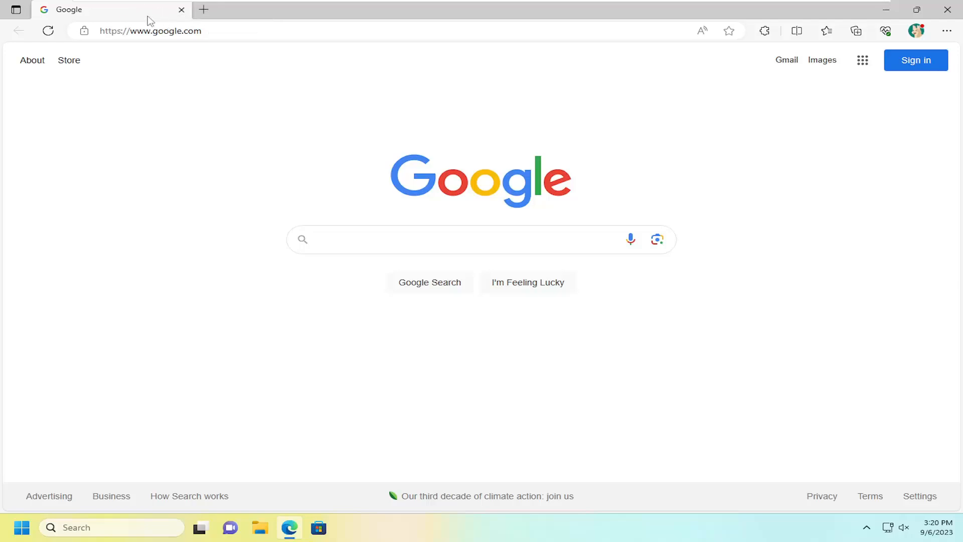
{"action": "mouse_move", "coordinate": [204, 10]}
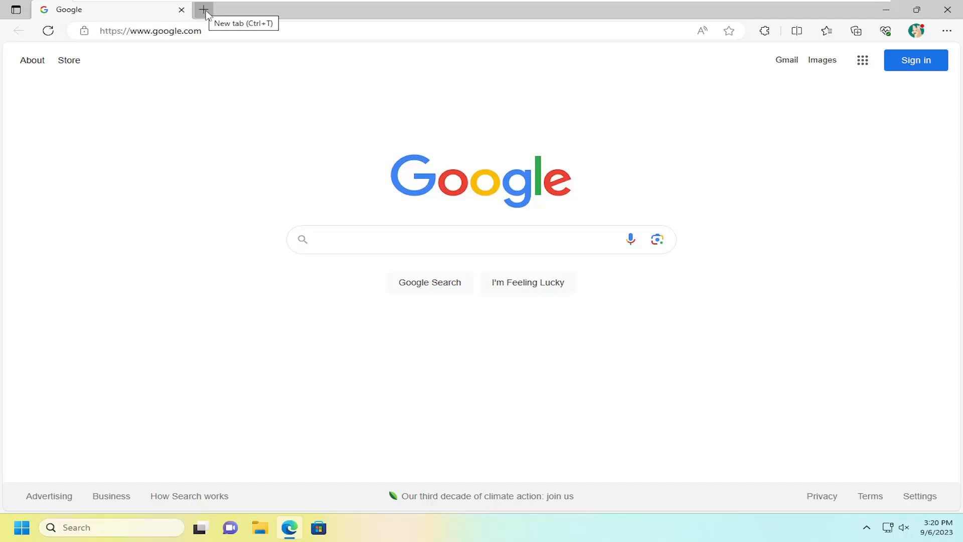
{"action": "left_click", "coordinate": [203, 9]}
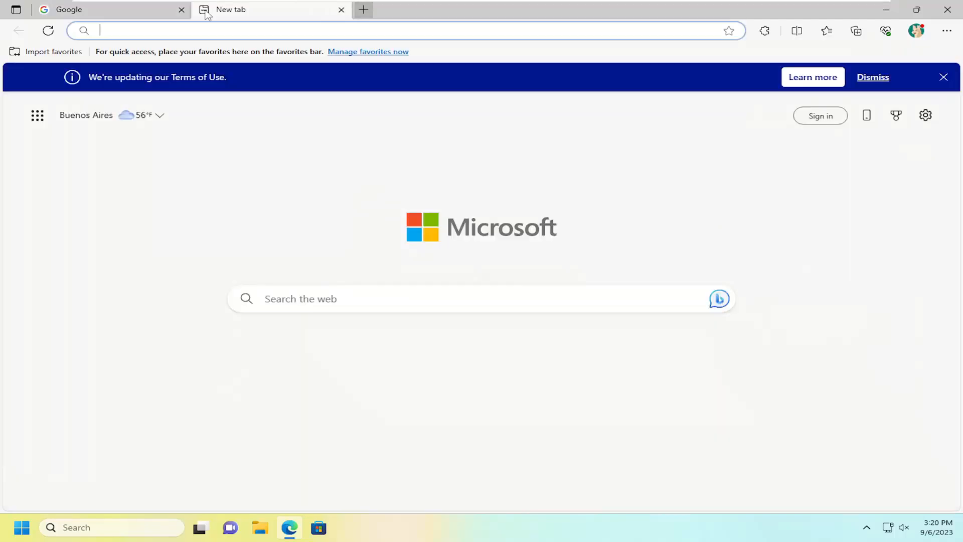
{"action": "mouse_move", "coordinate": [231, 9]}
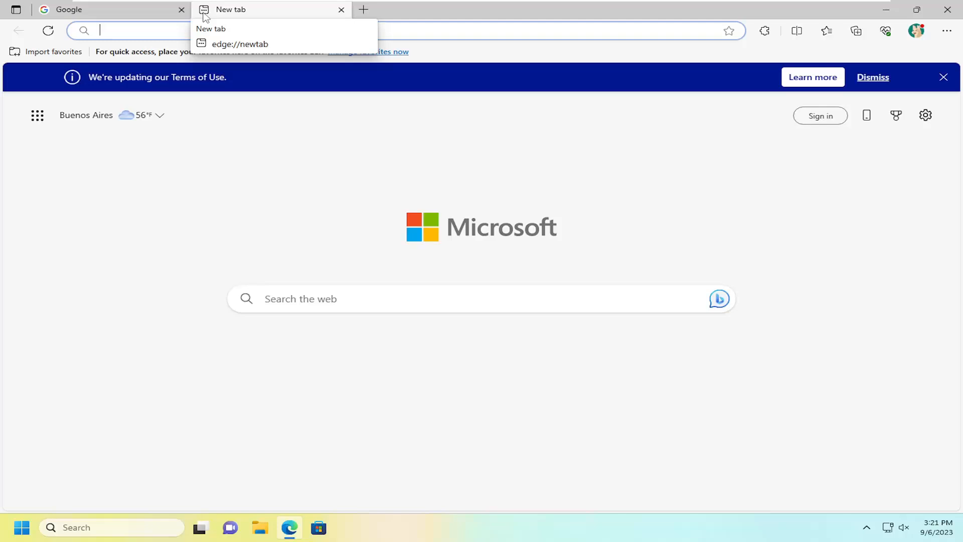
{"action": "mouse_move", "coordinate": [341, 10]}
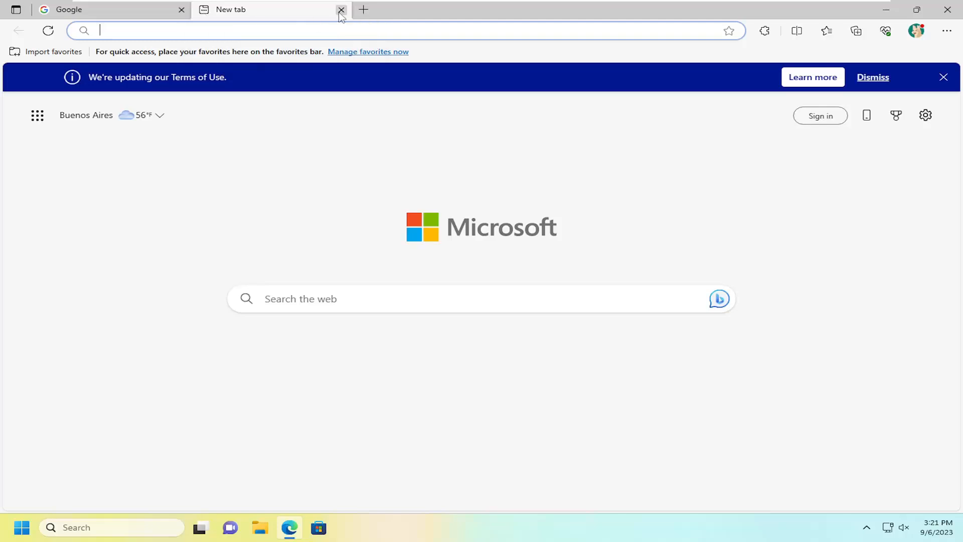
{"action": "mouse_move", "coordinate": [342, 11]}
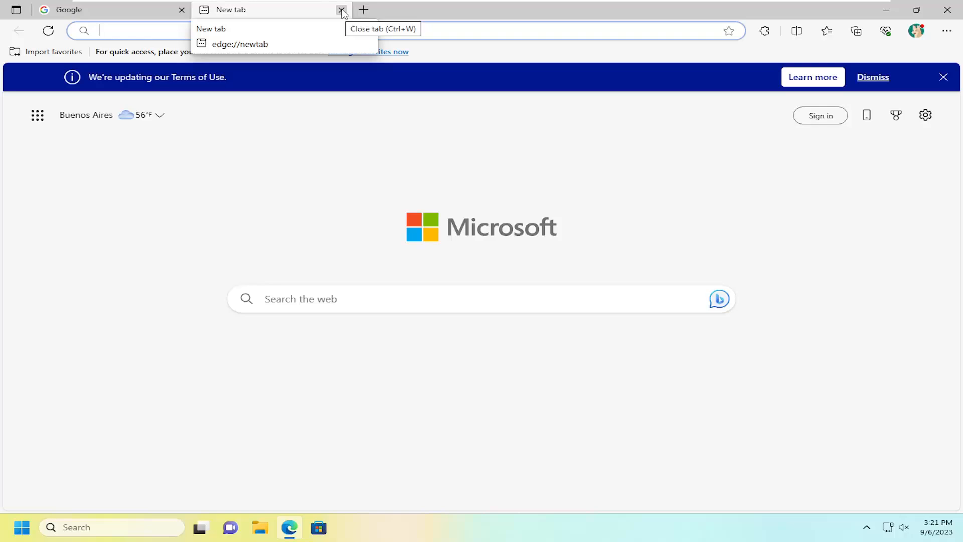
{"action": "left_click", "coordinate": [341, 10]}
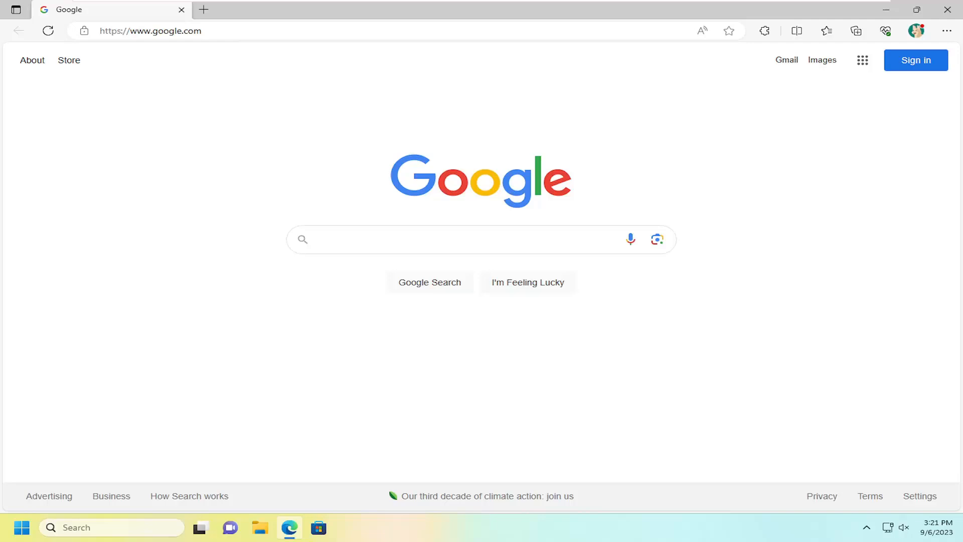